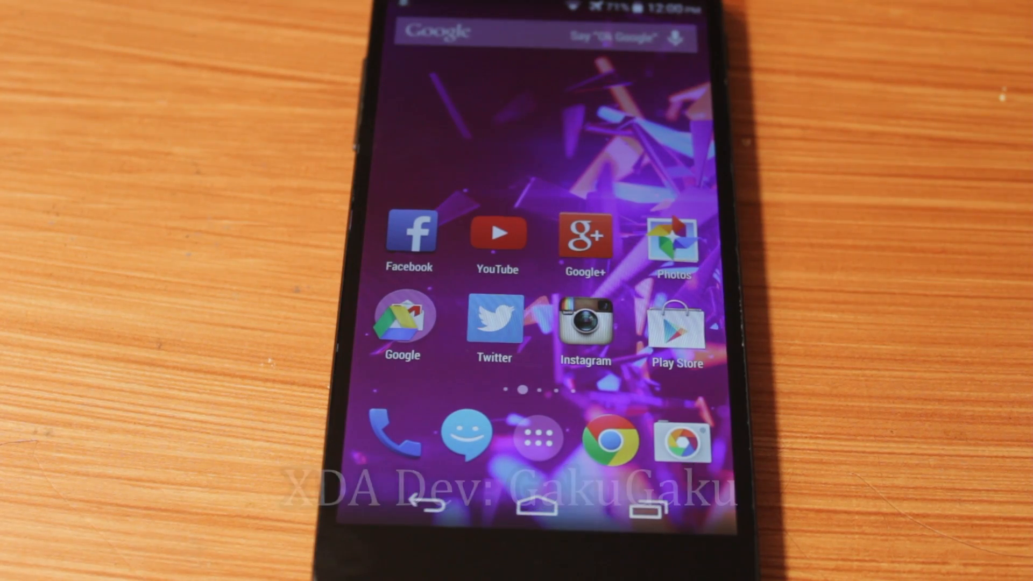
# Bring up a file browser on the phone before restarting
pyautogui.click(647, 506)
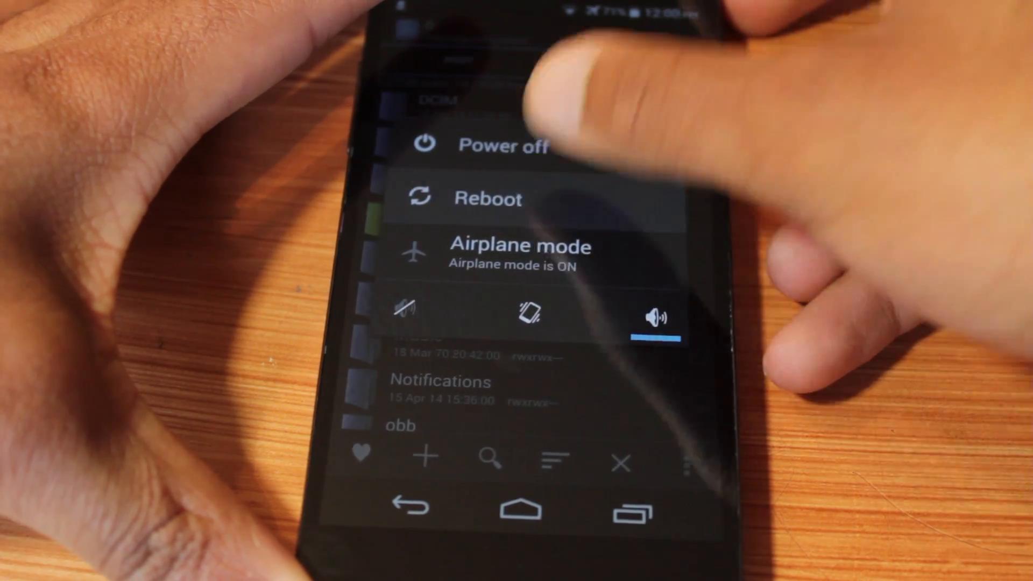
# Reboot to recovery, flash the BlinkFeed zip from /sdcard, then choose HTC BlinkFeed as the home app
pyautogui.click(489, 198)
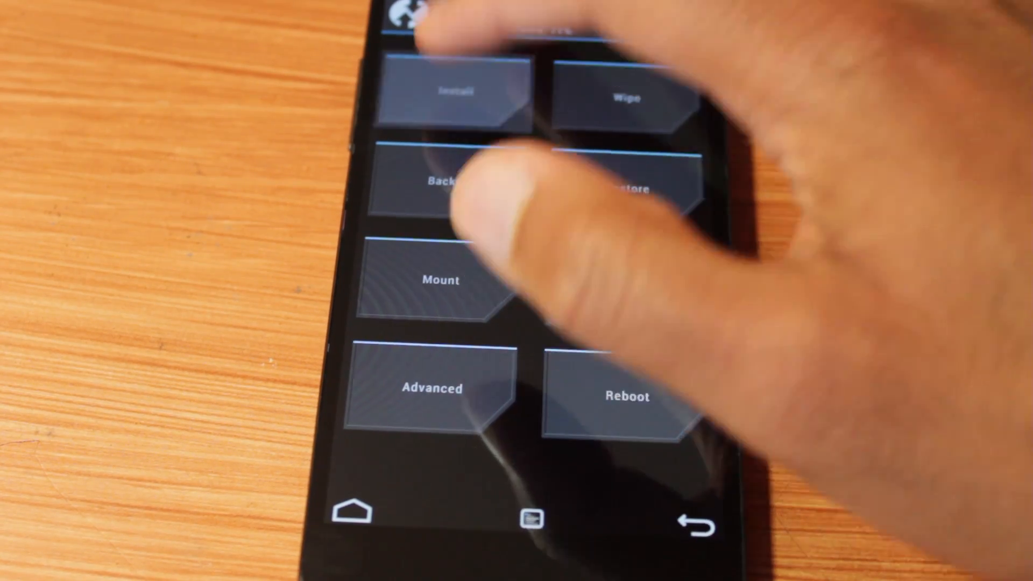
pyautogui.click(448, 93)
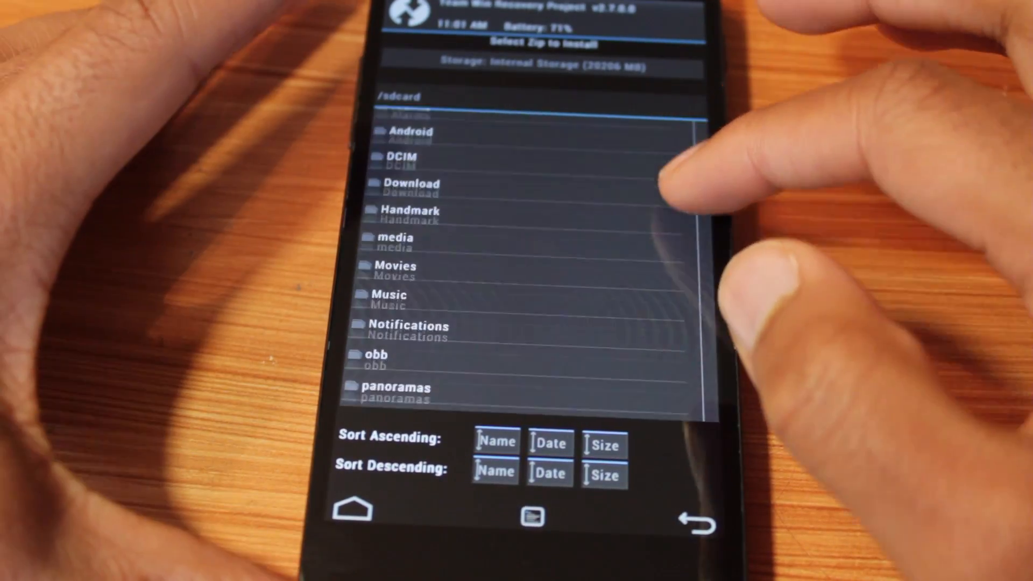
pyautogui.scroll(-3)
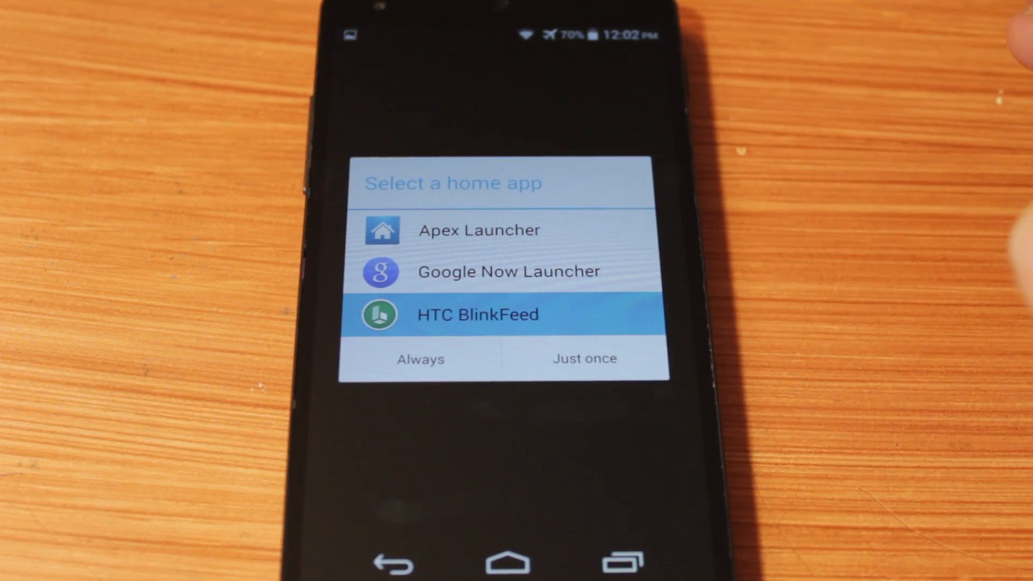
pyautogui.click(583, 358)
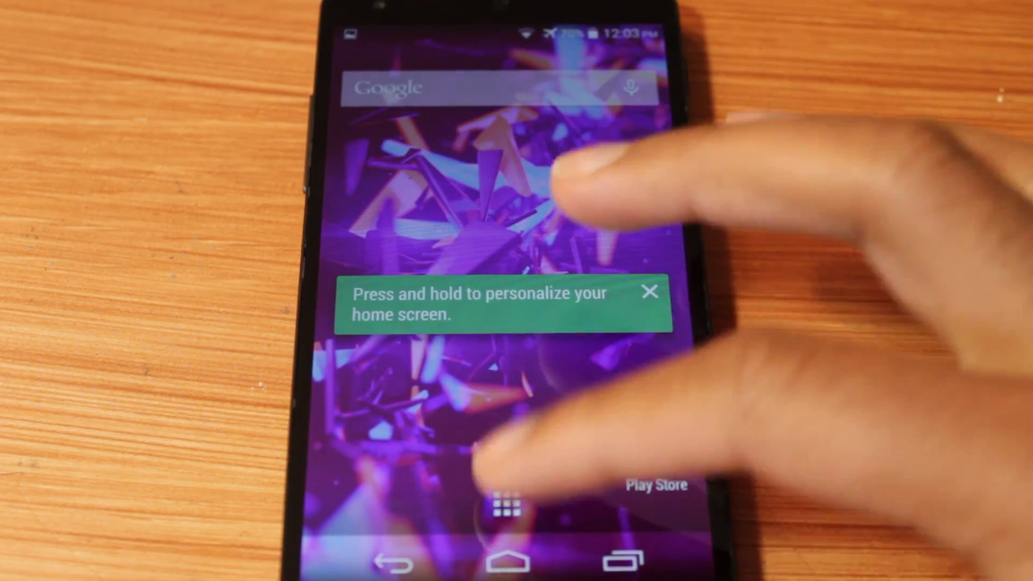
# Browse down through the full list of installed apps in BlinkFeed's app drawer
pyautogui.click(505, 506)
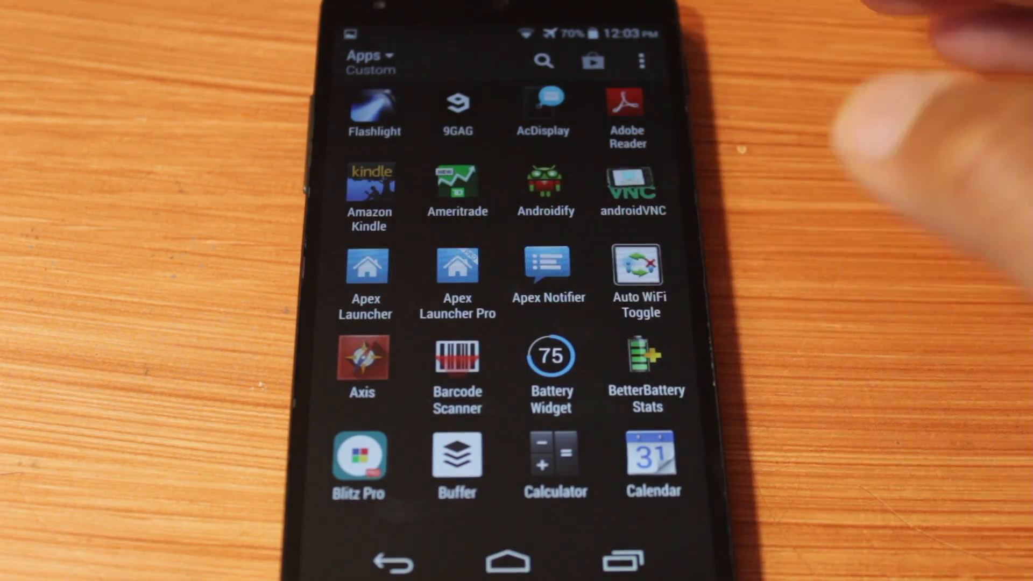
pyautogui.scroll(-3)
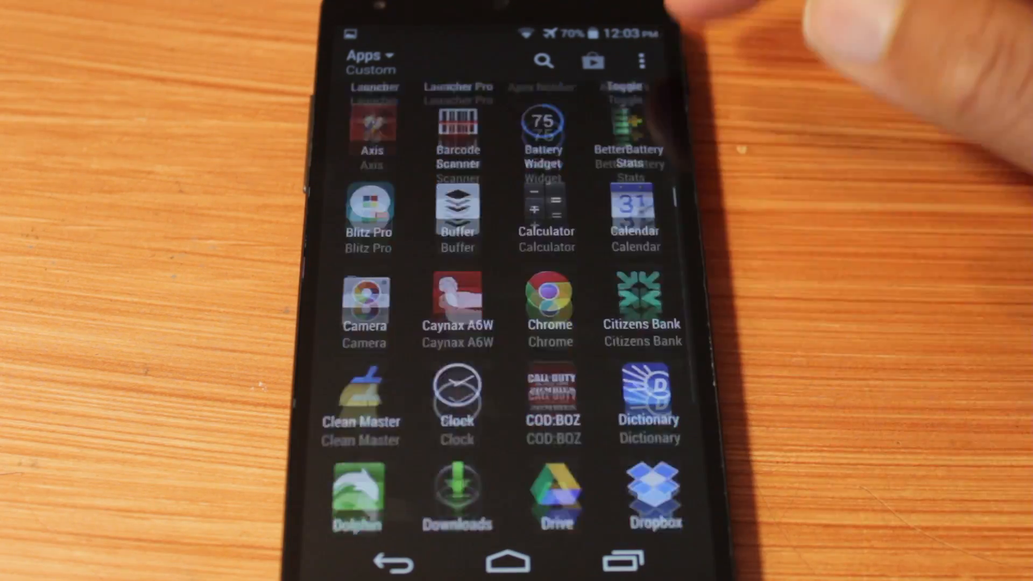
pyautogui.scroll(-3)
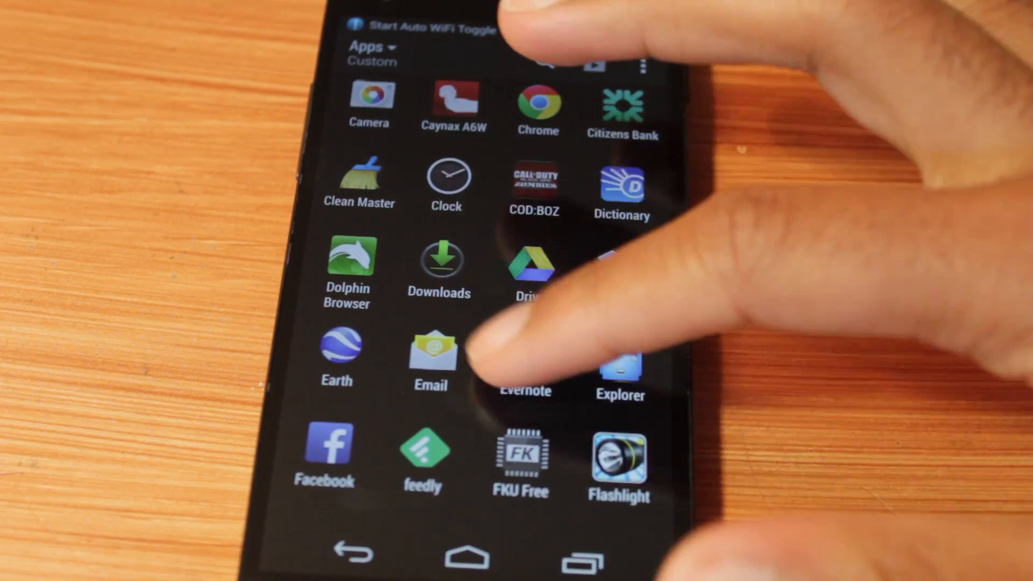
pyautogui.scroll(-3)
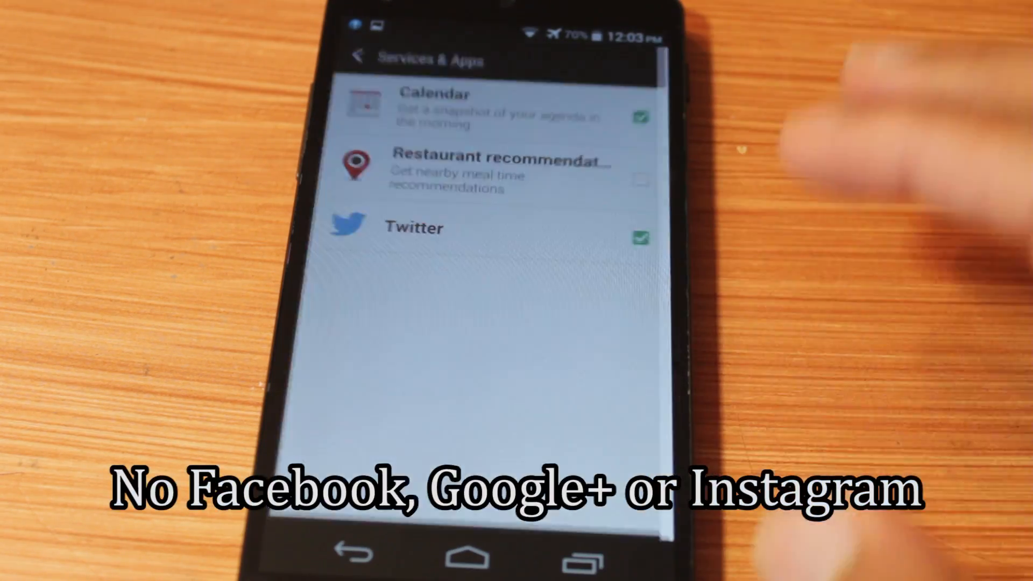
# Return to the BlinkFeed stream showing the Highlights articles
pyautogui.click(414, 227)
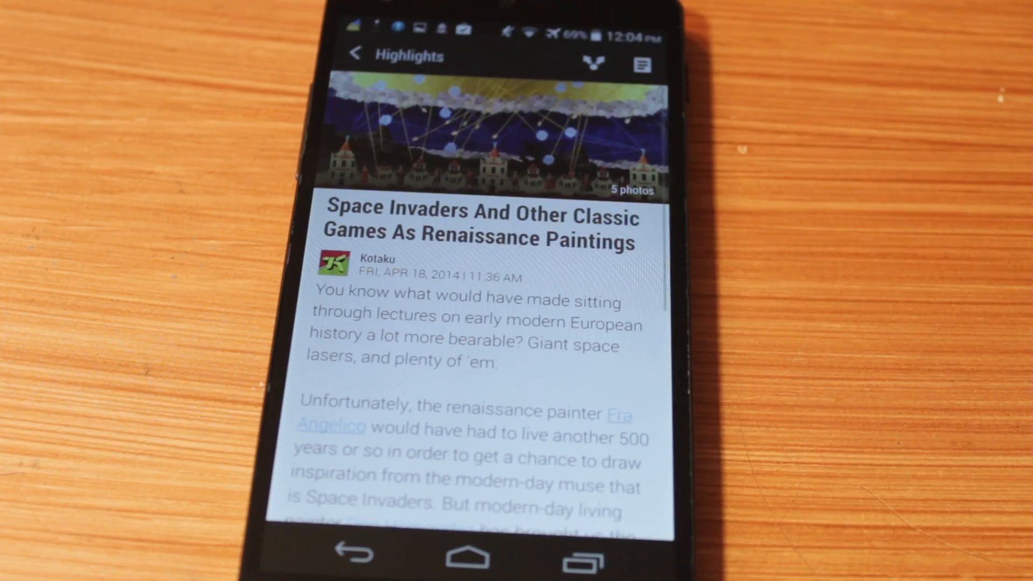
# Read down to the end of the Kotaku article, then pull down the quick settings panel
pyautogui.scroll(-3)
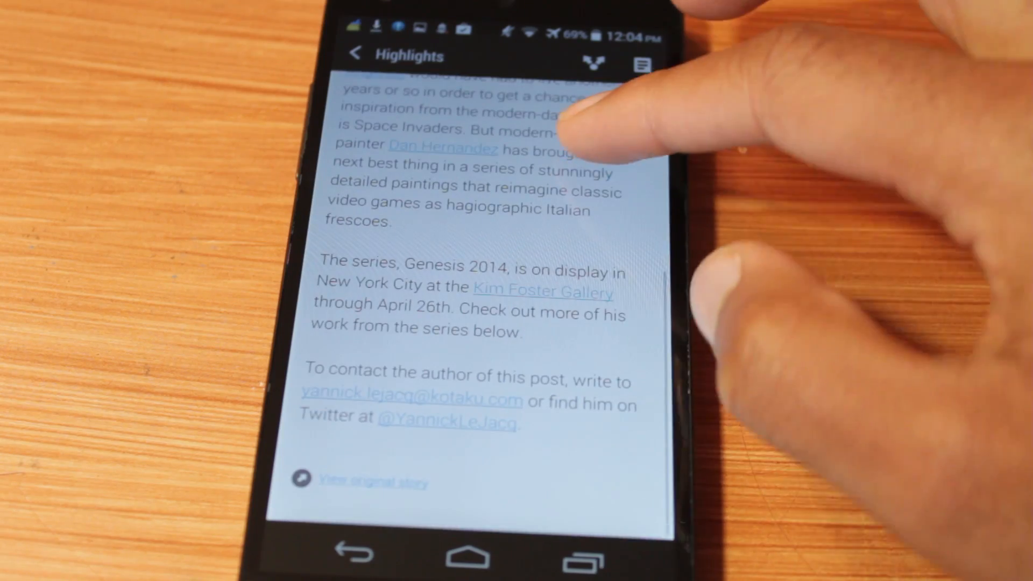
pyautogui.scroll(-3)
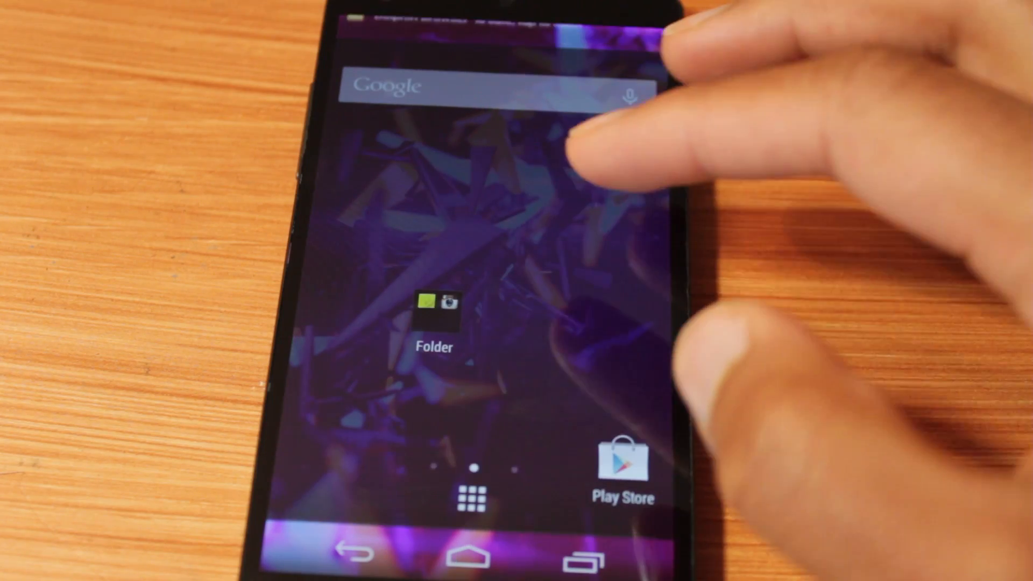
pyautogui.click(433, 310)
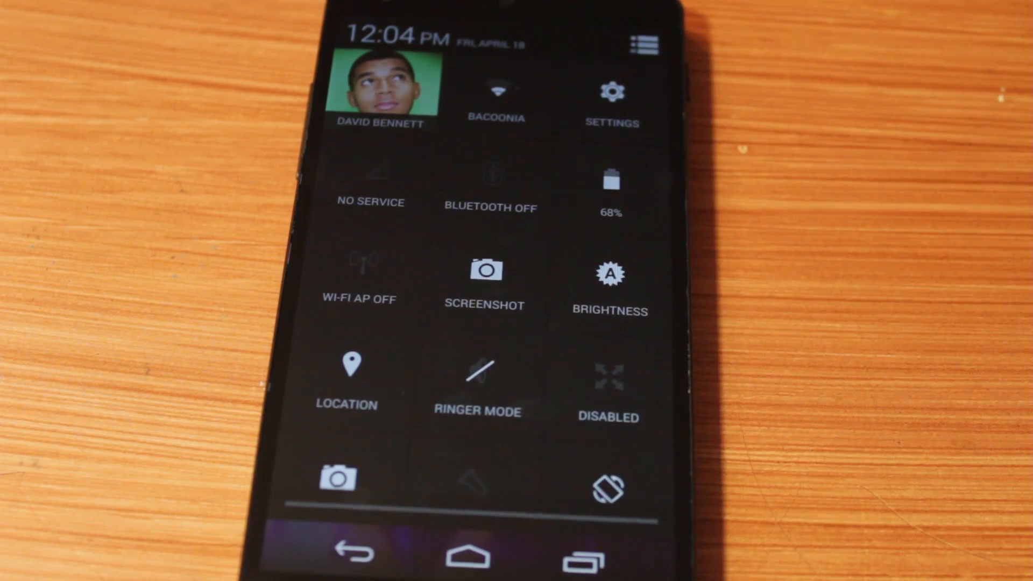
# Scroll Android Settings to Accounts, return home and confirm the launcher in the Select a home app dialog
pyautogui.click(612, 99)
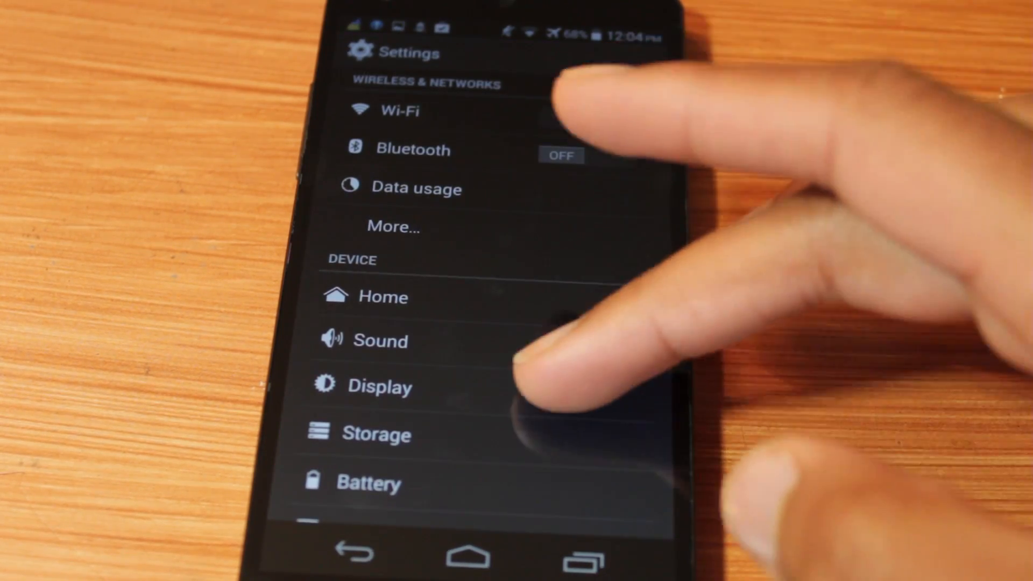
pyautogui.scroll(-3)
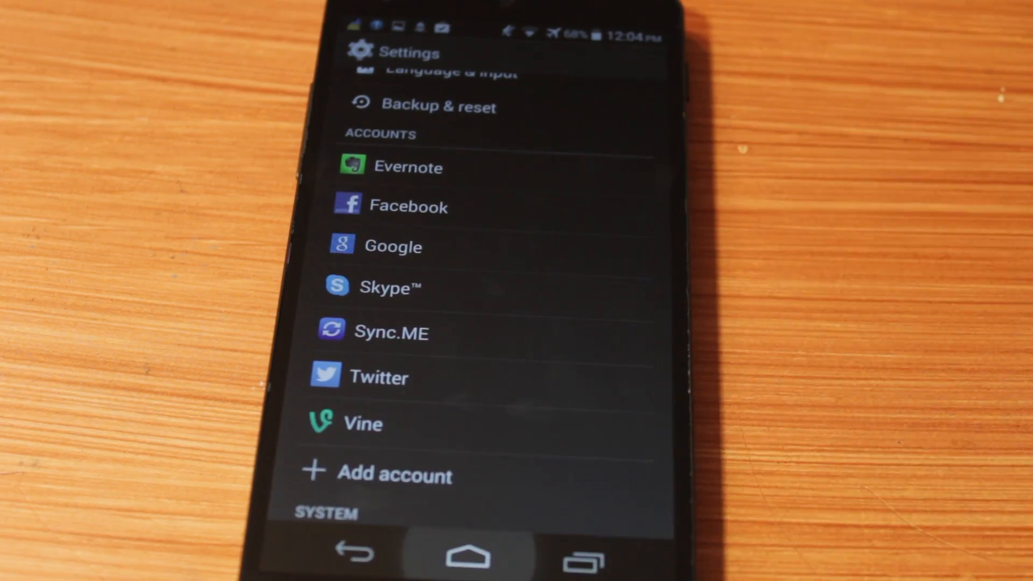
pyautogui.click(466, 557)
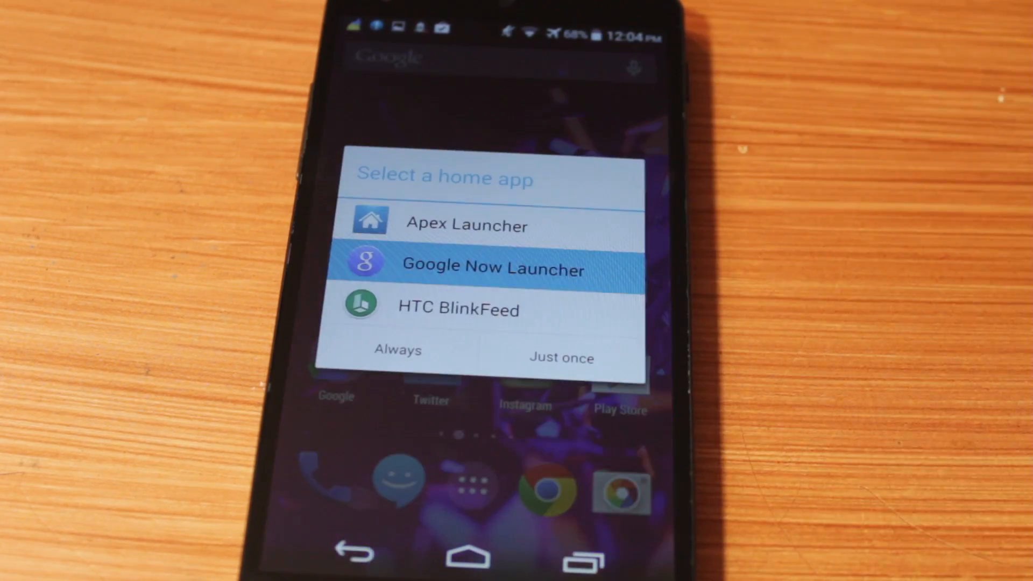
pyautogui.click(561, 357)
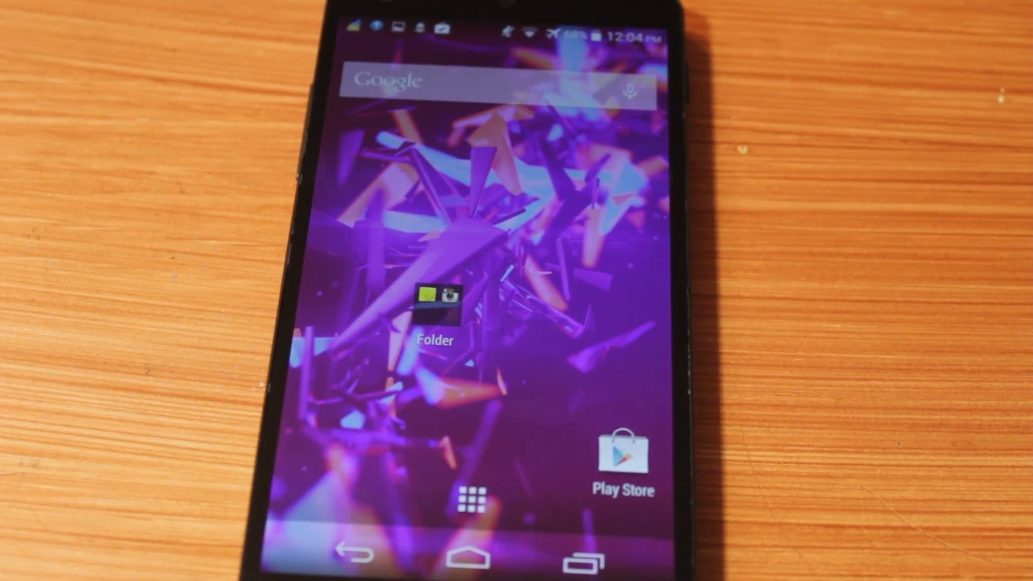